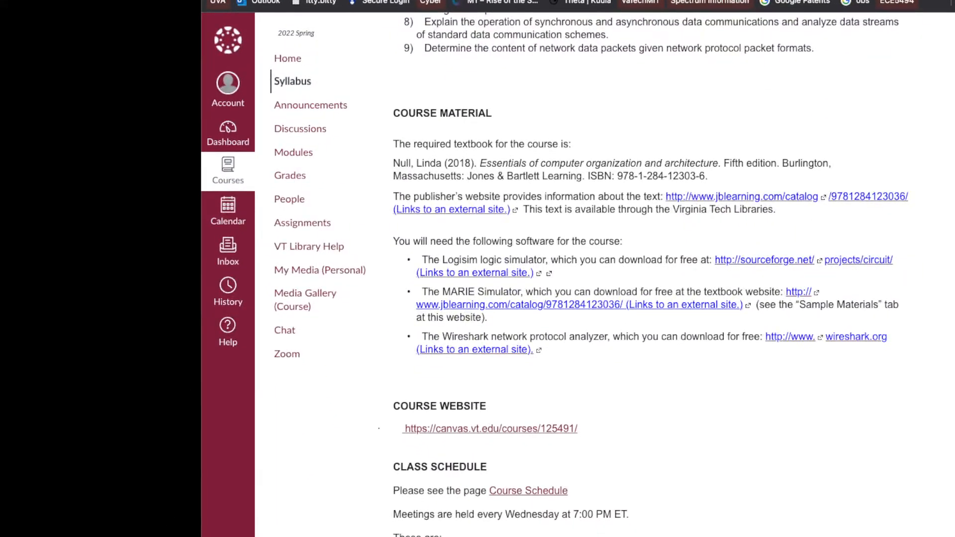
mouse_move(551, 334)
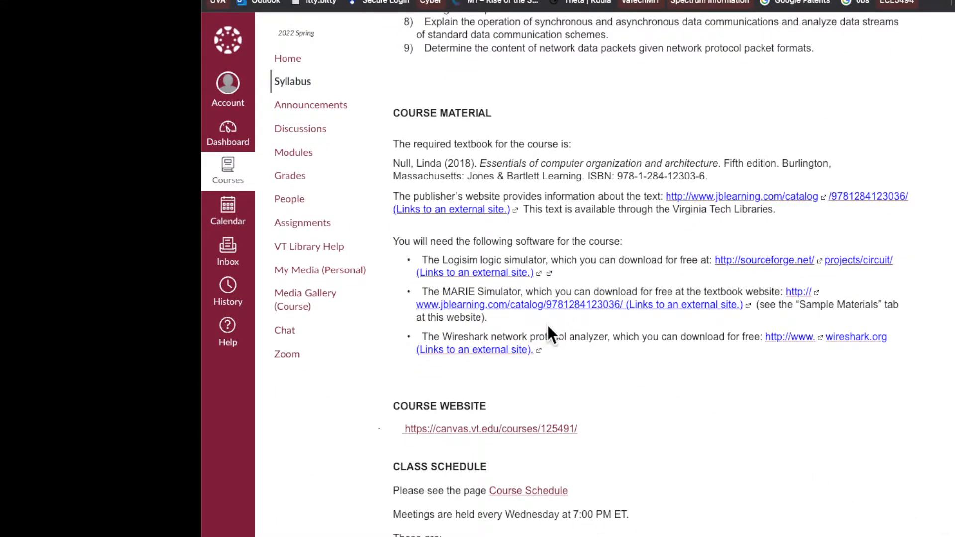
mouse_move(823, 296)
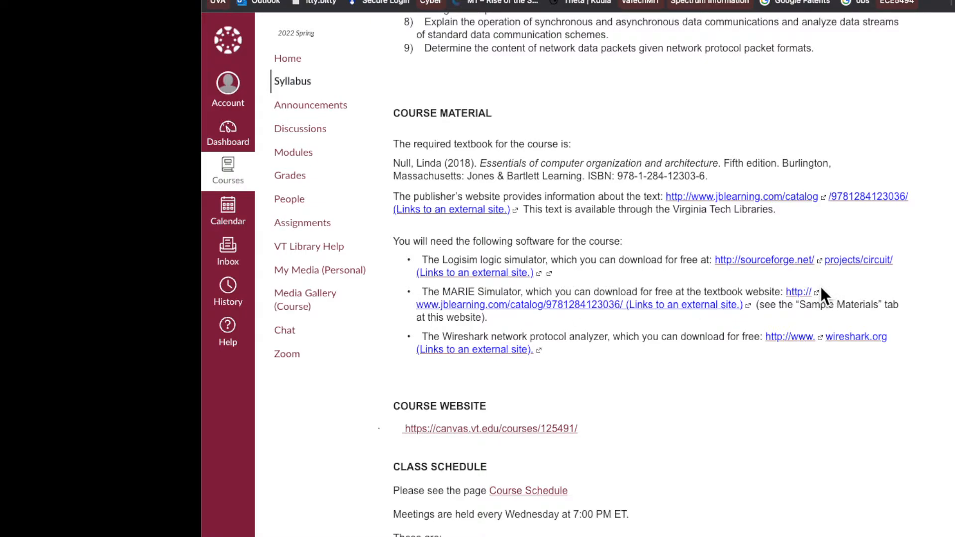
mouse_move(610, 312)
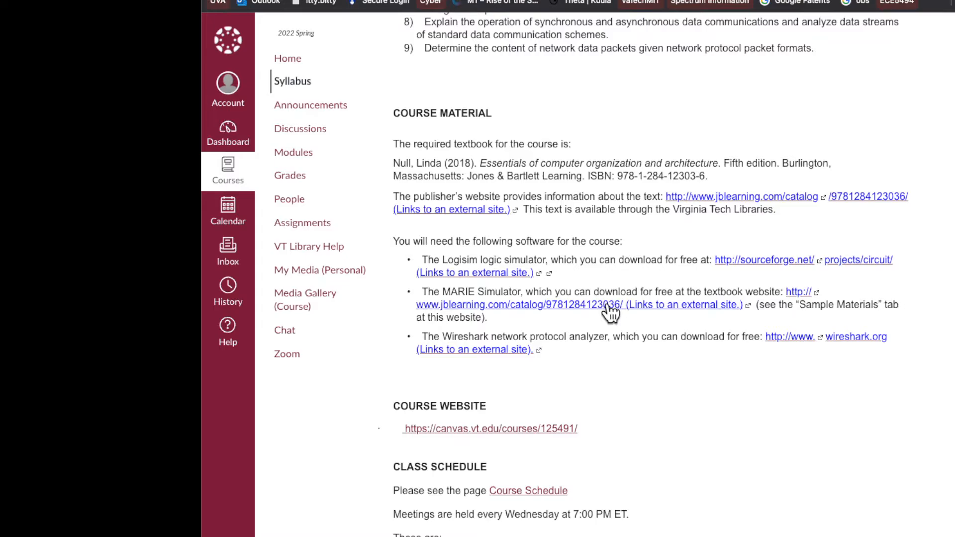
- Follow the syllabus link to the textbook's Jones & Bartlett page and bring its tabs into view
left_click(598, 305)
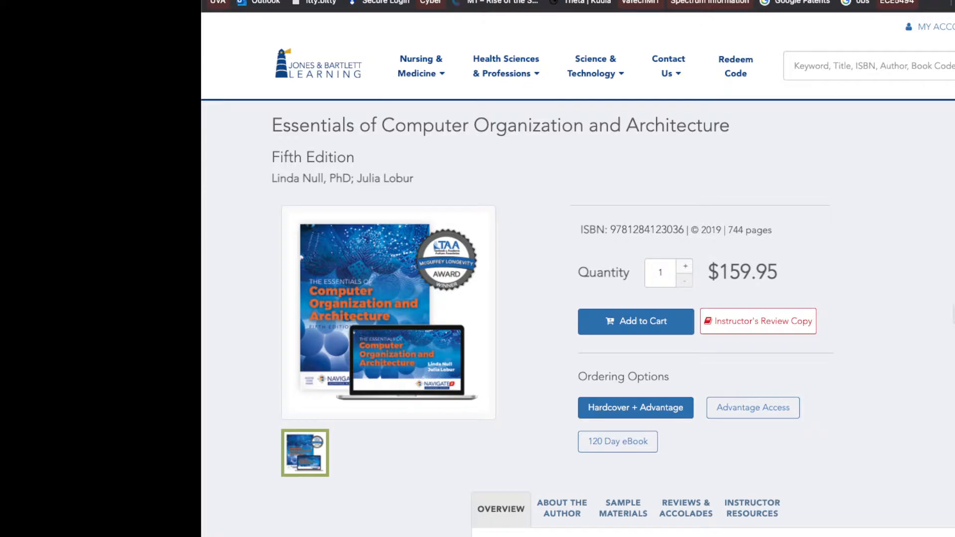
scroll("down", 3)
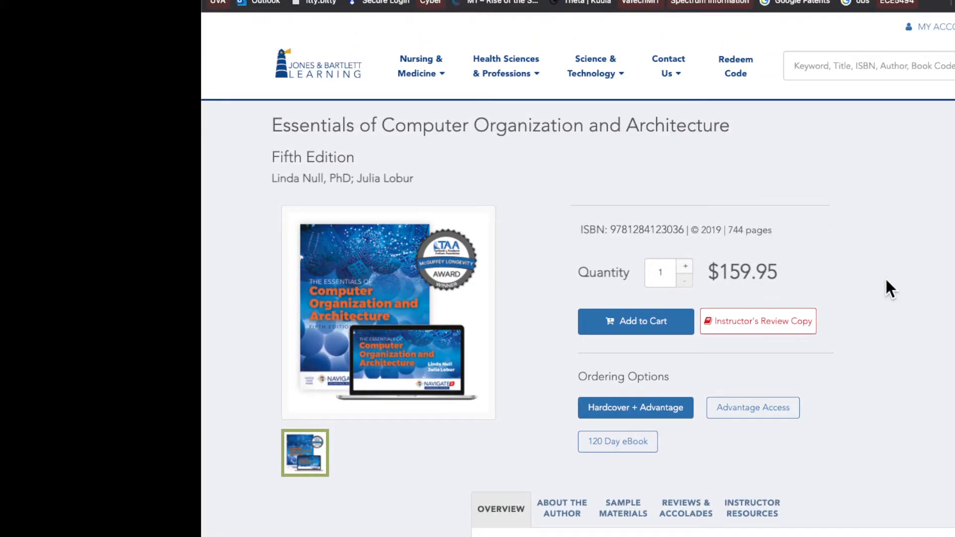
scroll("down", 3)
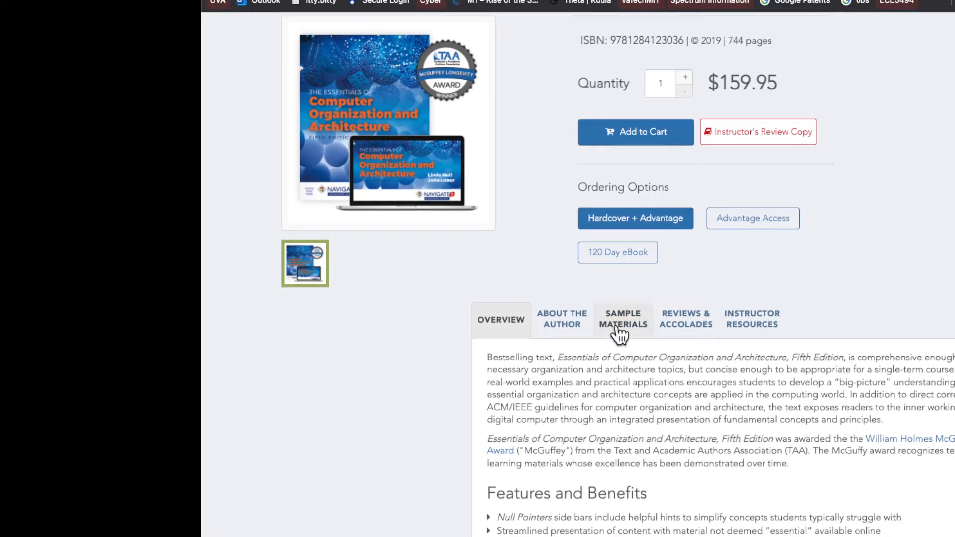
- Switch the book page to its Sample Materials list showing the MARIE Simulator entry
left_click(623, 318)
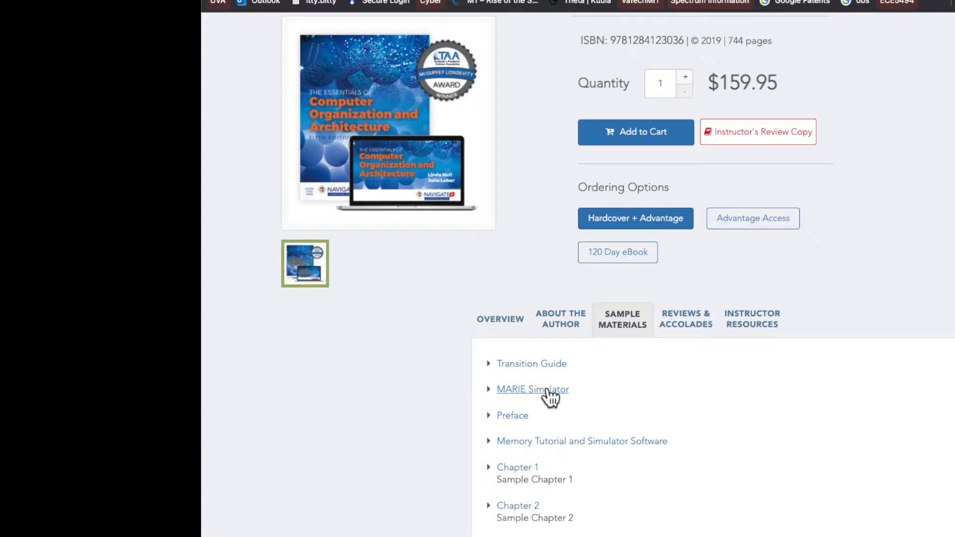
mouse_move(646, 409)
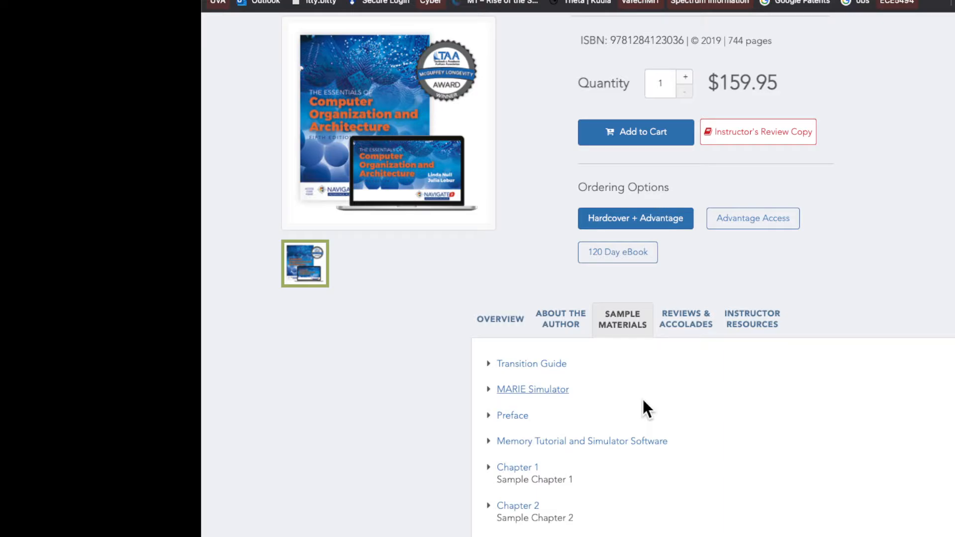
mouse_move(705, 382)
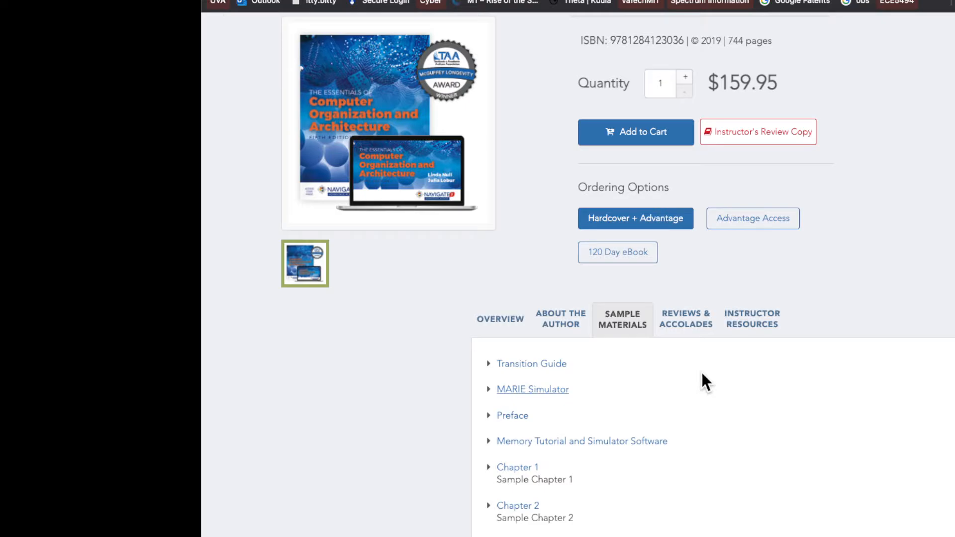
mouse_move(556, 393)
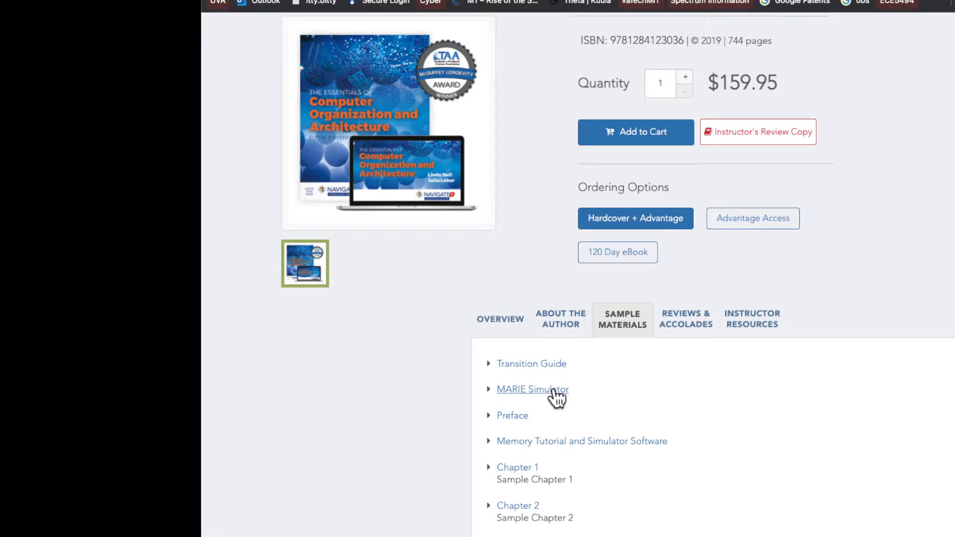
- Download the MARIE Simulator zip from its link and open it from Chrome's download shelf
right_click(532, 389)
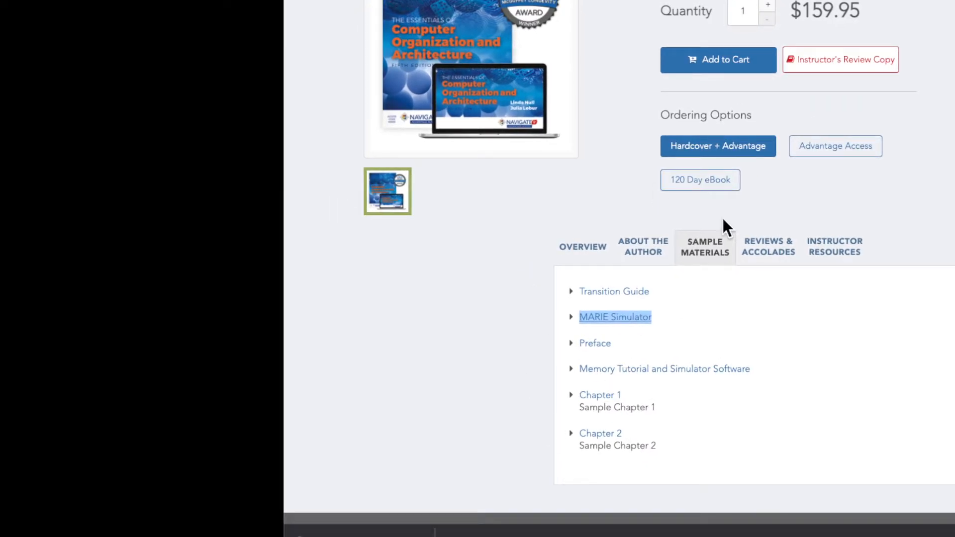
left_click(615, 316)
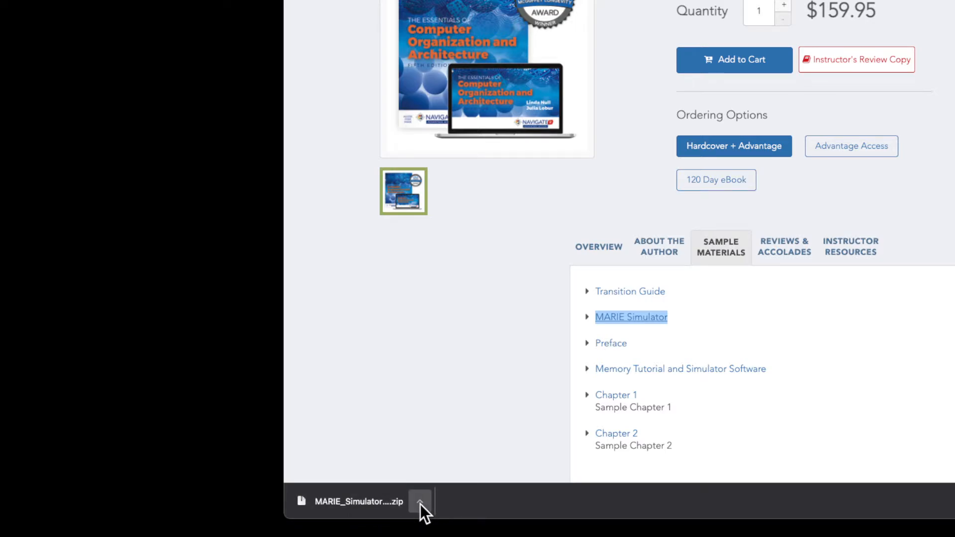
left_click(419, 502)
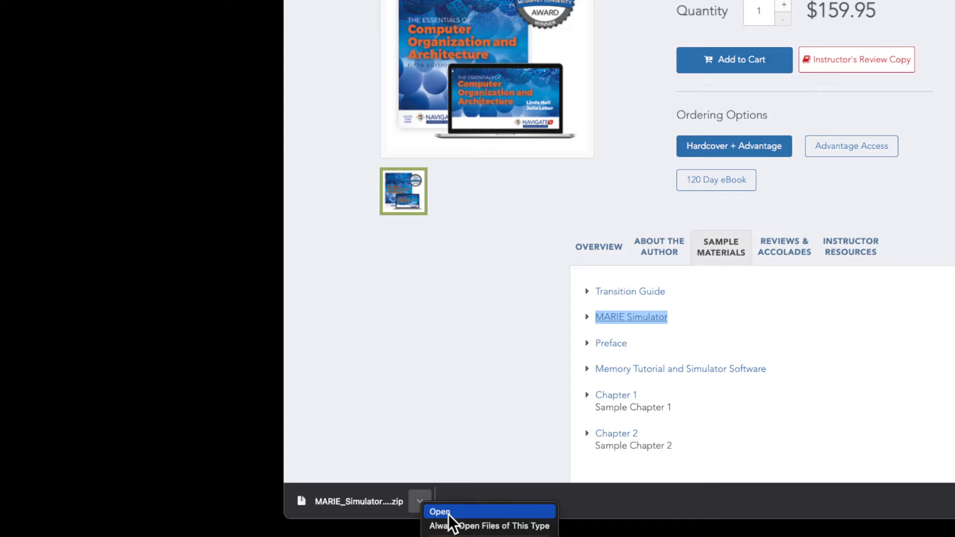
left_click(439, 511)
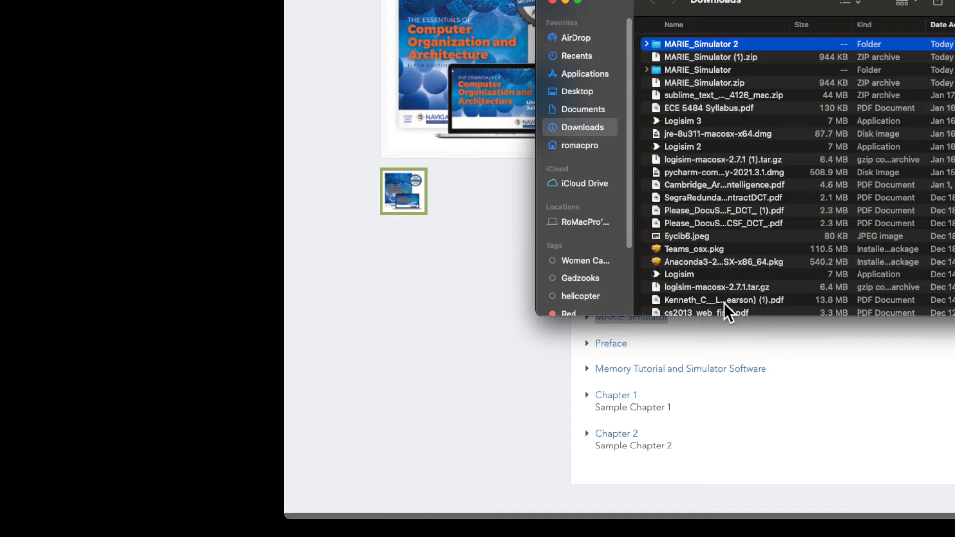
mouse_move(832, 393)
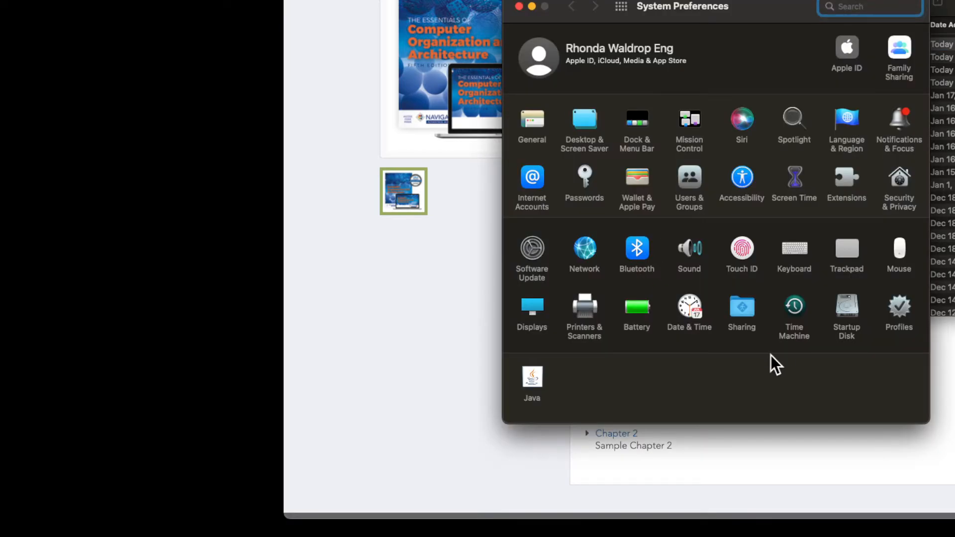
- Show the Security & Privacy General settings with the 'Allow apps downloaded from' options
left_click(899, 183)
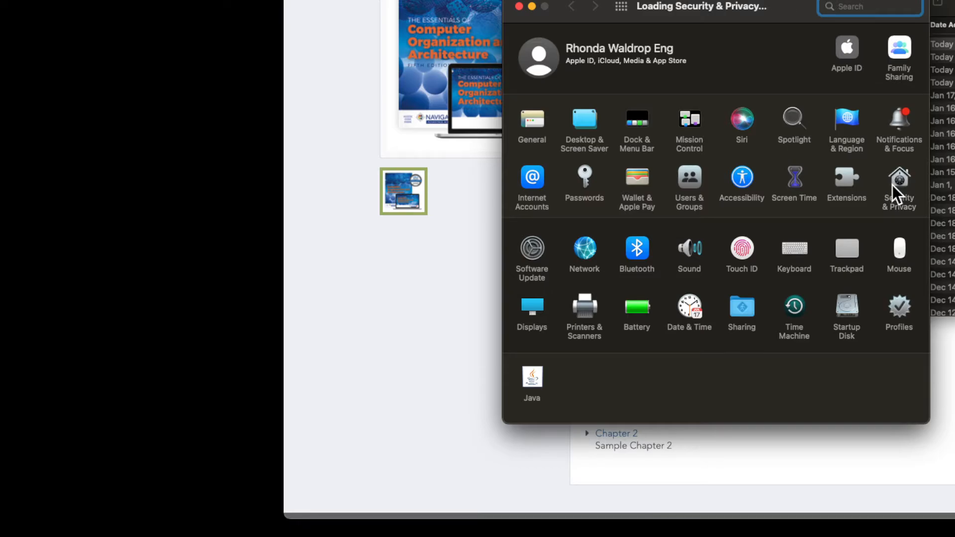
left_click(899, 186)
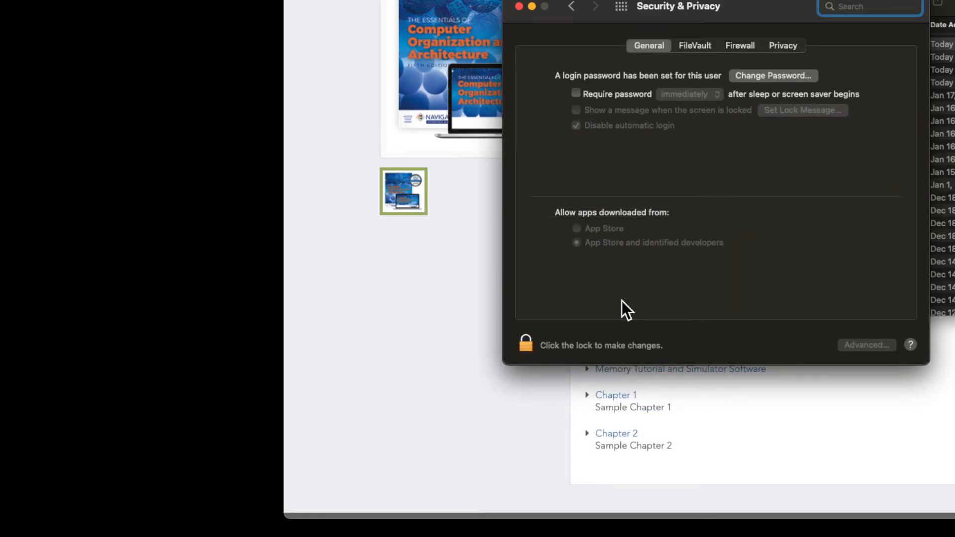
mouse_move(669, 272)
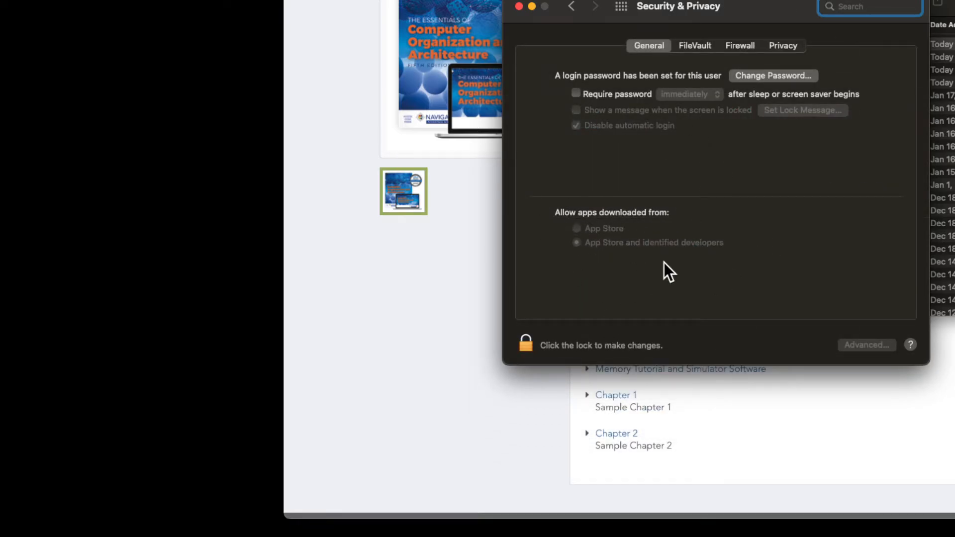
mouse_move(689, 267)
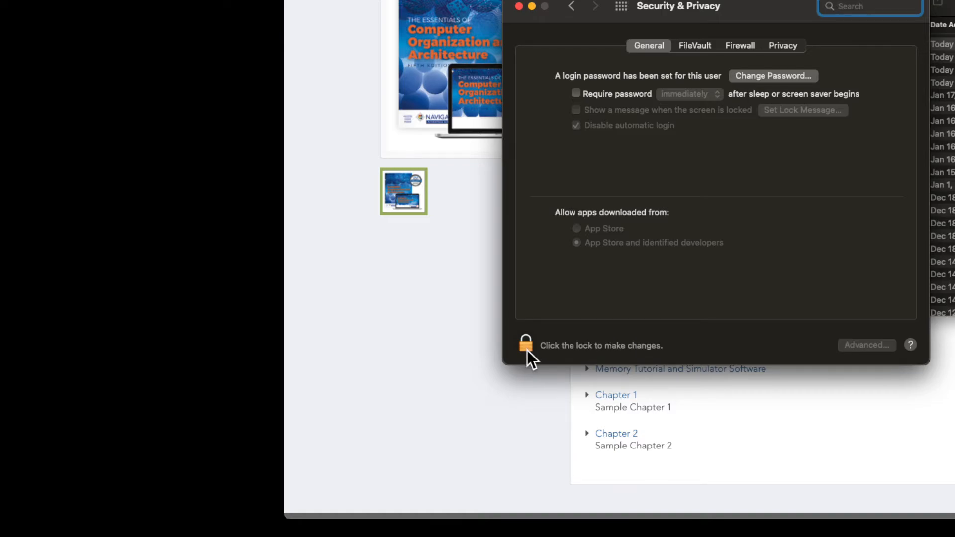
mouse_move(668, 316)
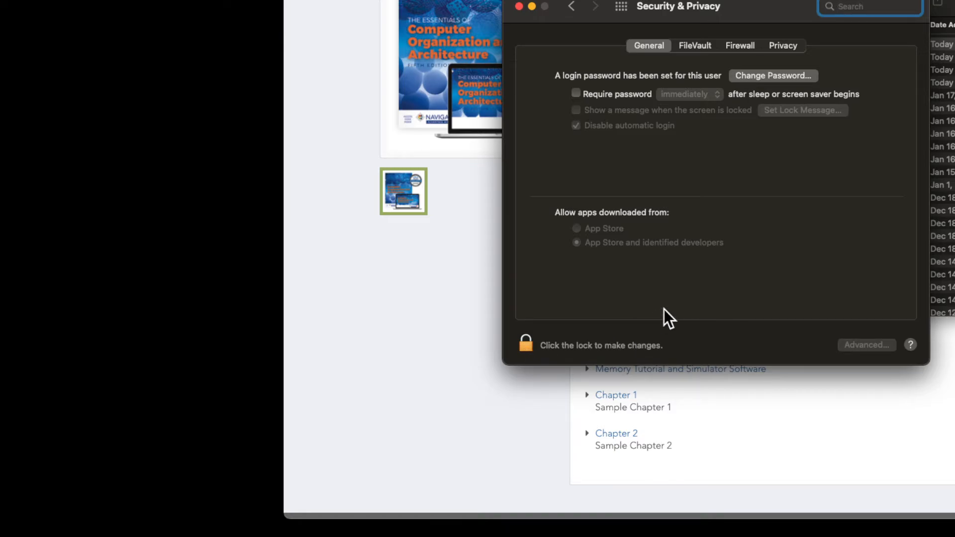
mouse_move(631, 132)
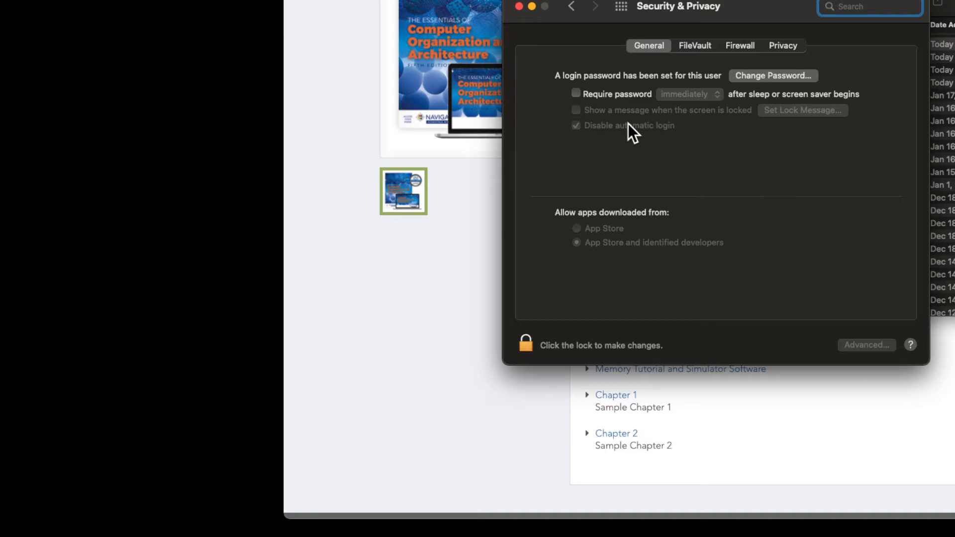
mouse_move(670, 15)
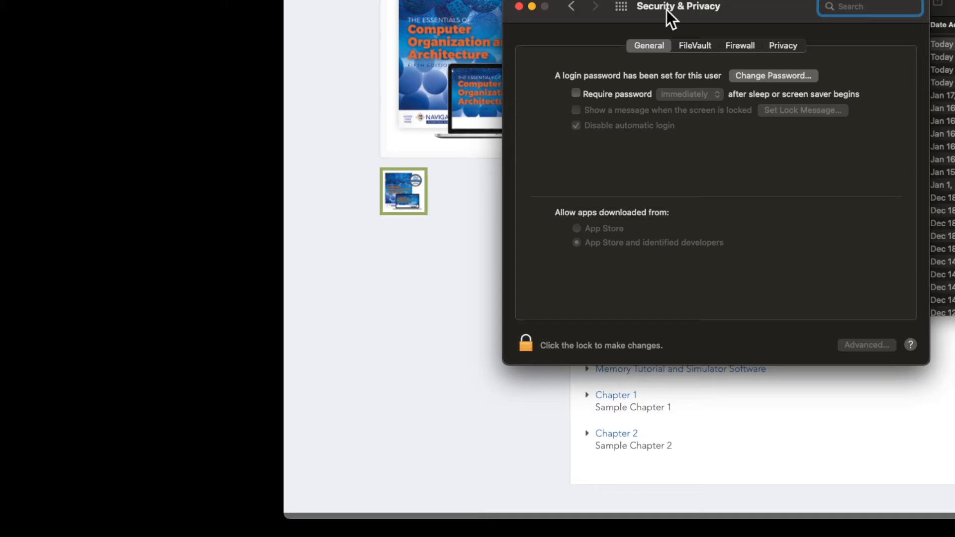
mouse_move(695, 18)
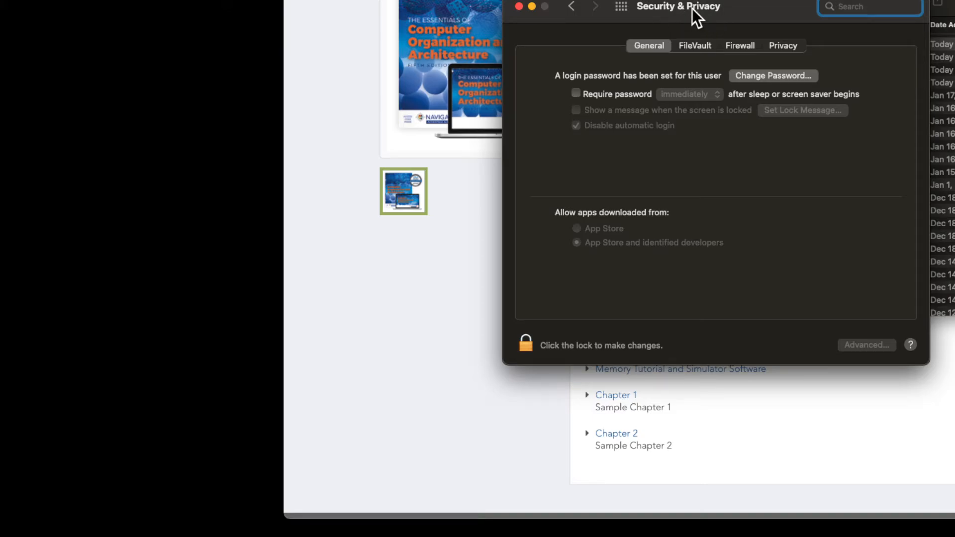
mouse_move(598, 275)
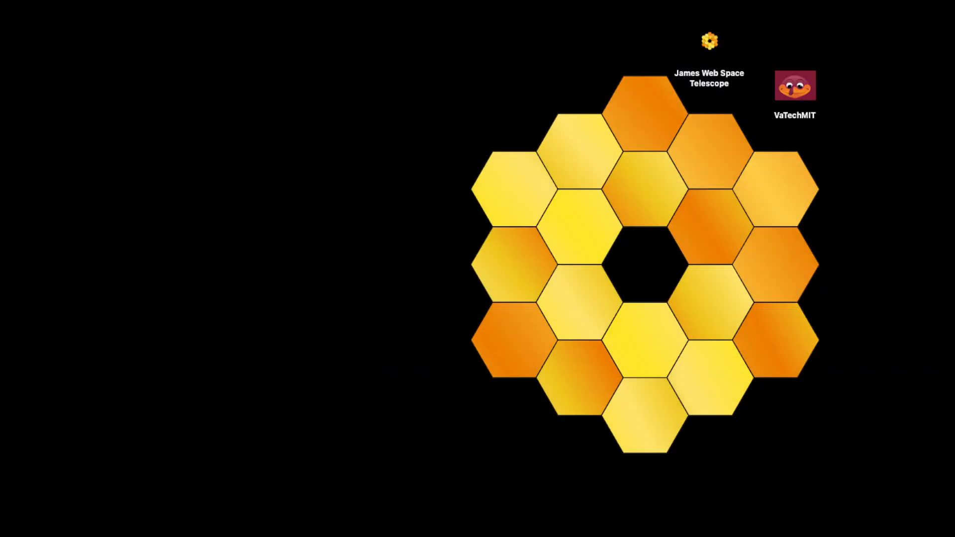
- Navigate from the desktop VaTechMIT folder into 5484 and the unzipped MARIE_Simulator folder
left_click(794, 91)
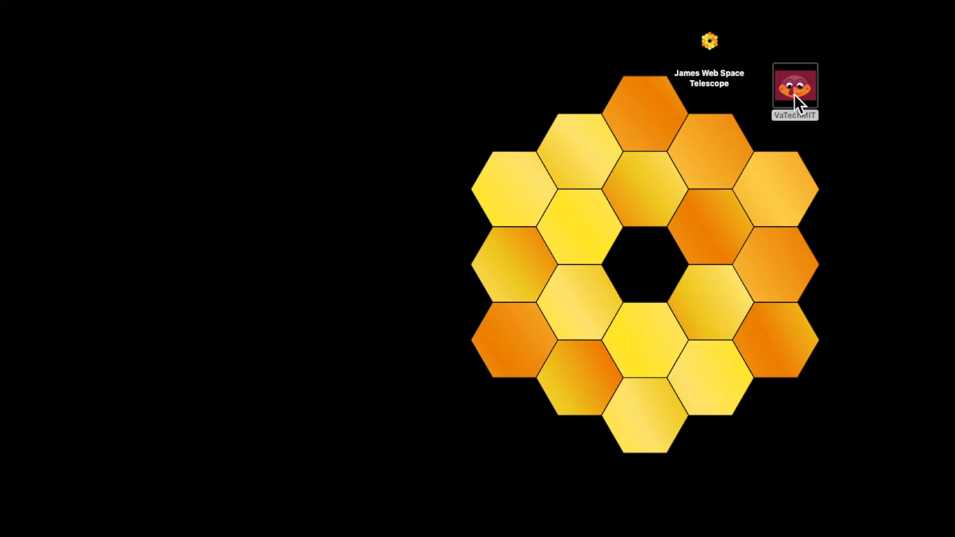
double_click(794, 87)
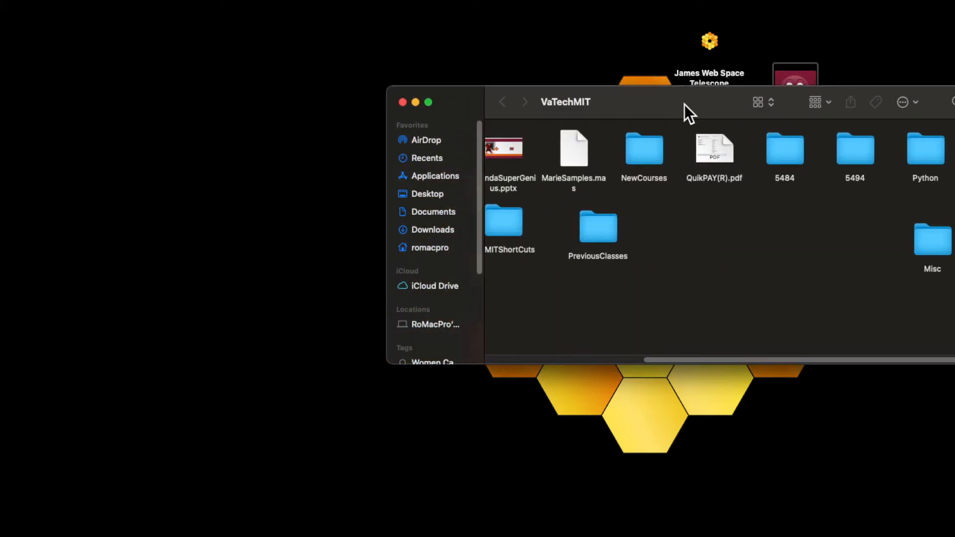
left_click(785, 150)
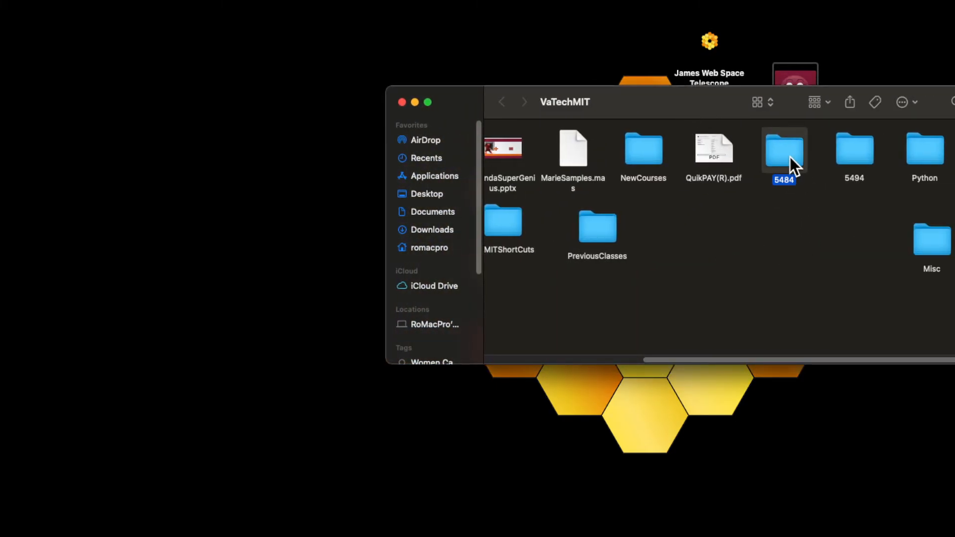
double_click(784, 149)
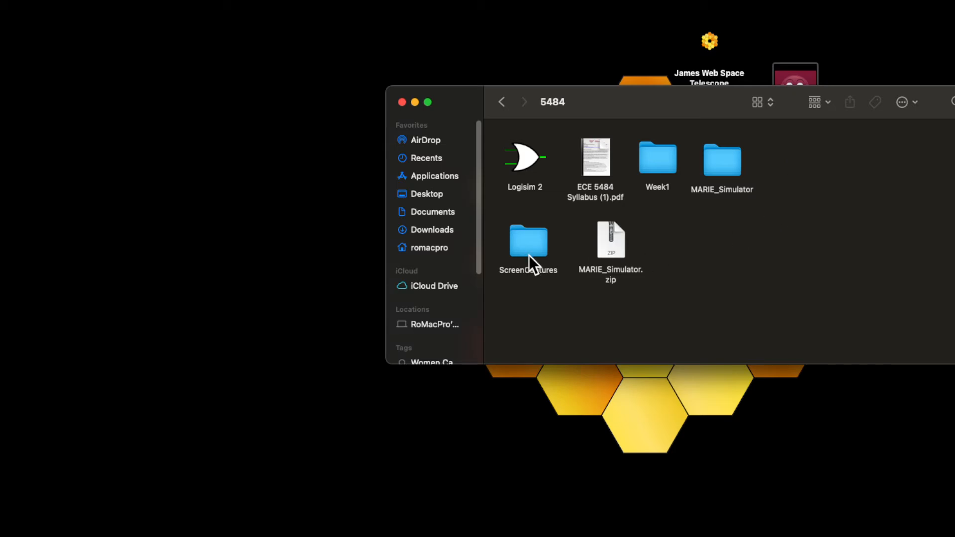
mouse_move(612, 248)
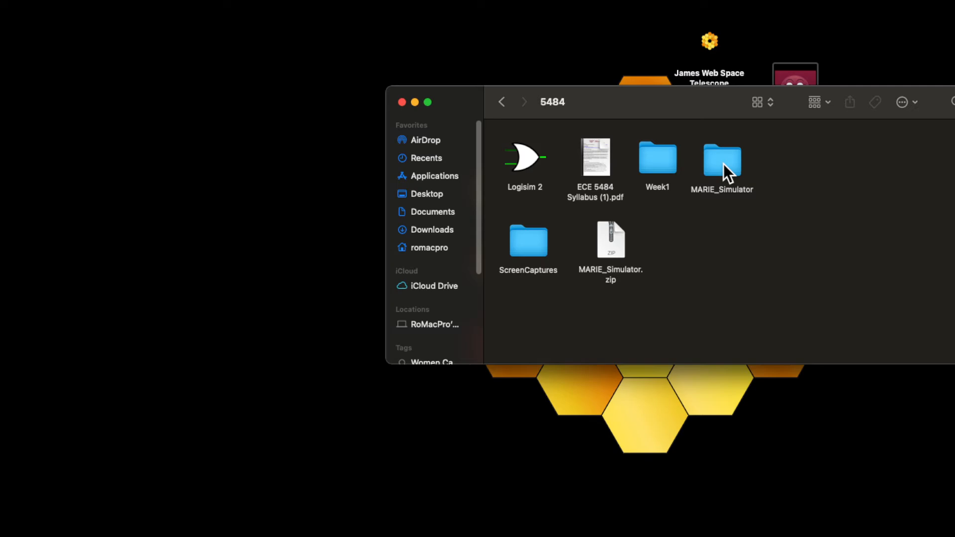
double_click(722, 162)
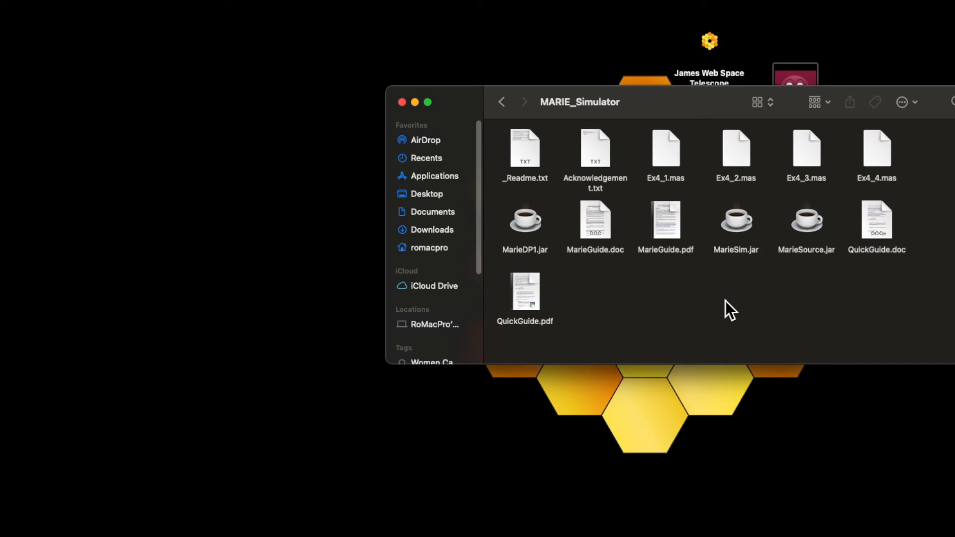
mouse_move(730, 295)
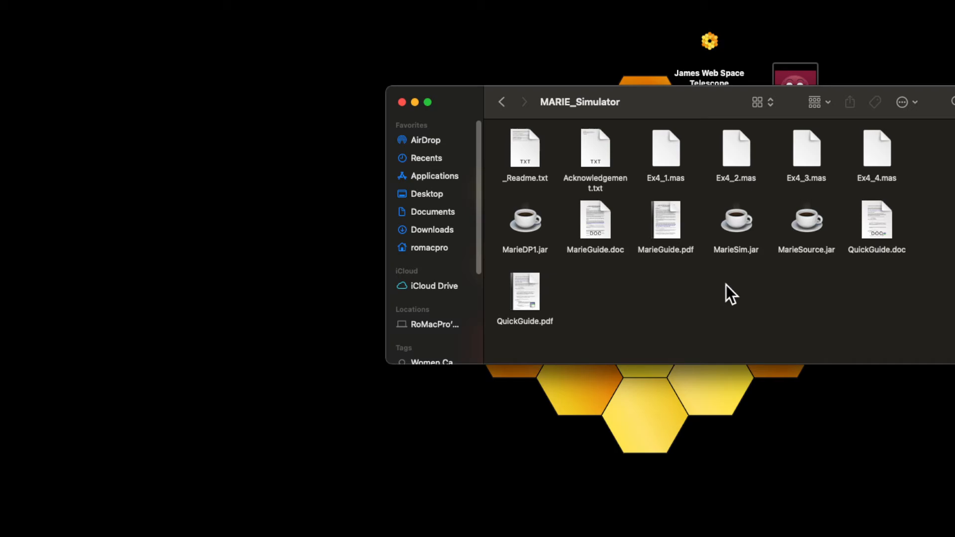
mouse_move(739, 233)
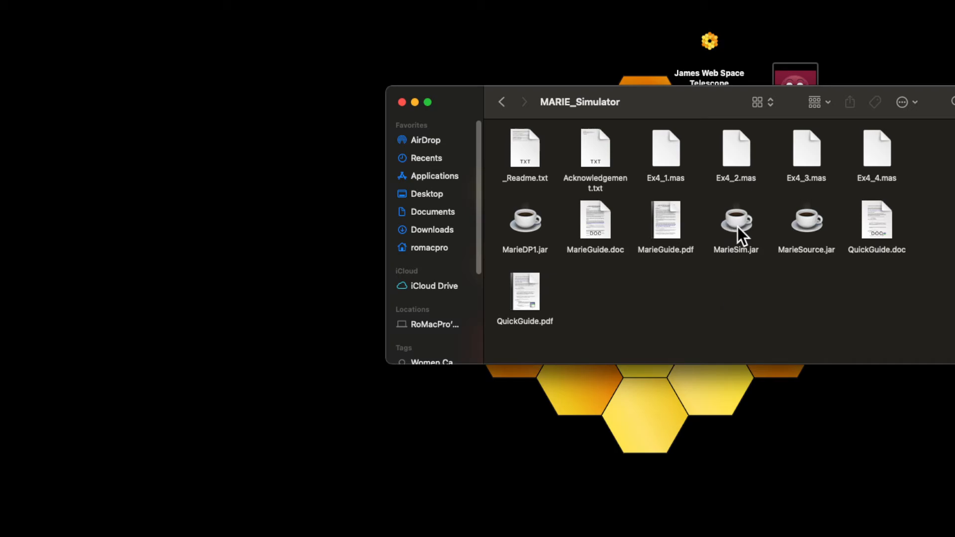
mouse_move(763, 268)
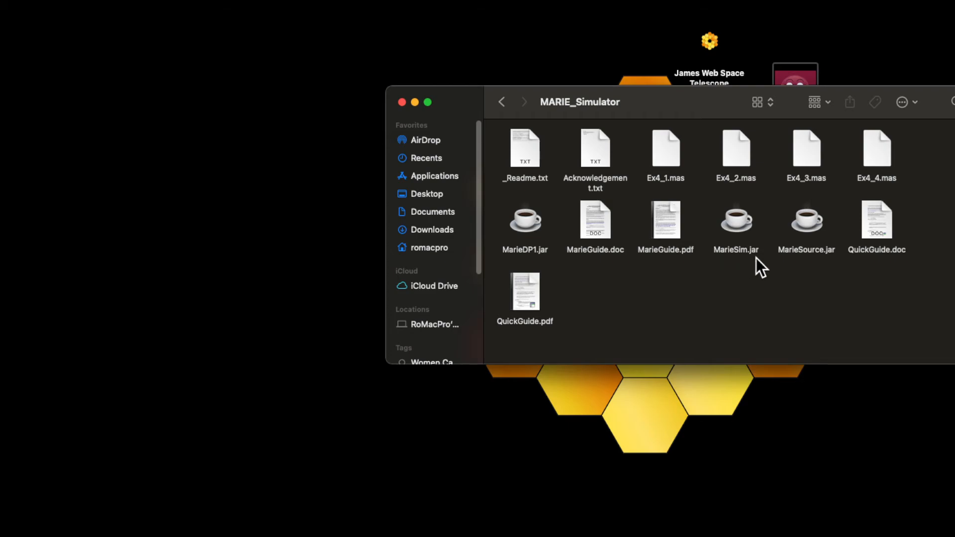
mouse_move(498, 153)
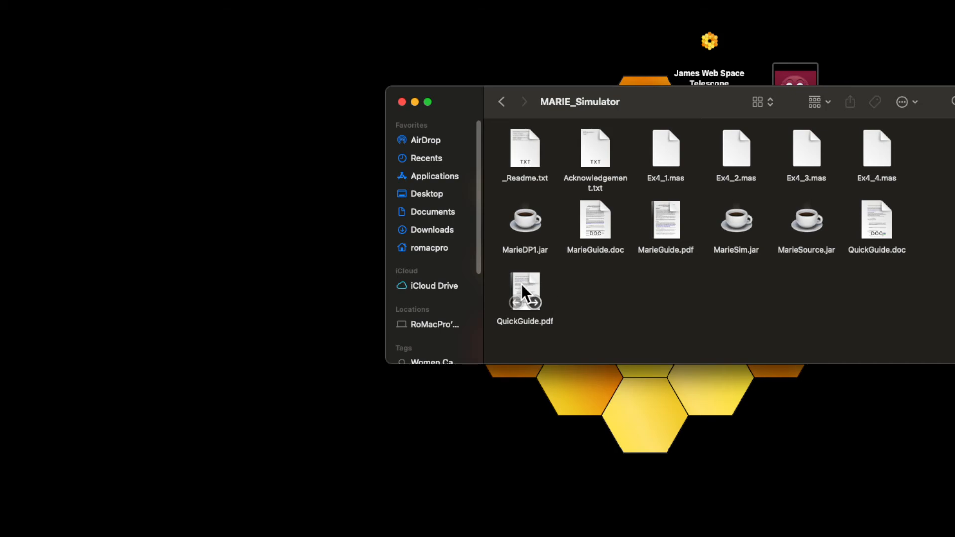
- Look over the folder contents, selecting QuickGuide.pdf and then MarieSim.jar
left_click(524, 291)
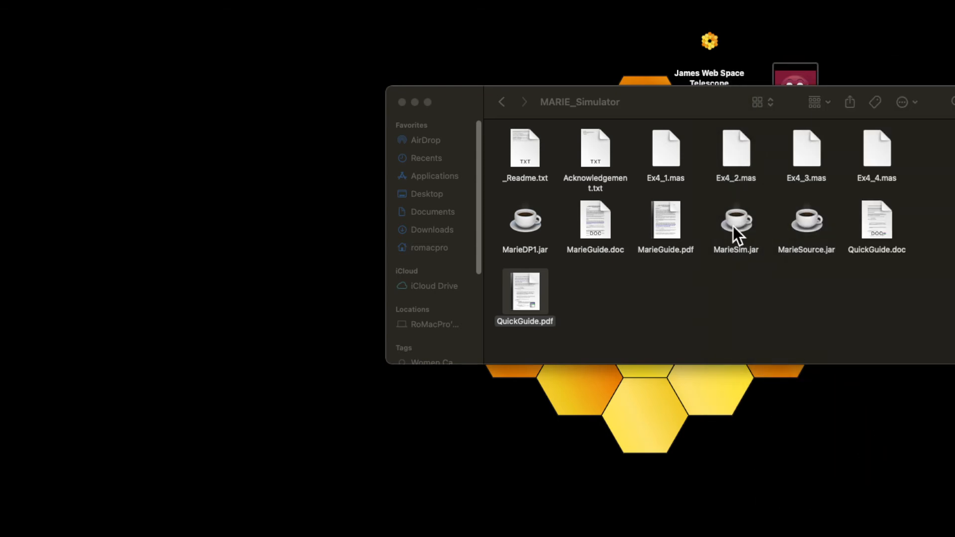
left_click(735, 217)
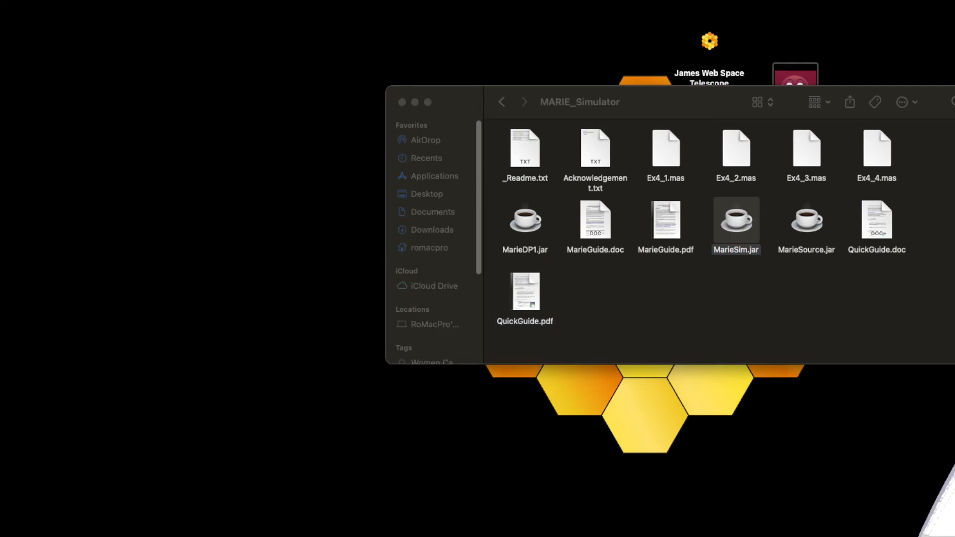
- Launch MarieSim.jar and position the empty simulator window showing 'Ready to load program instructions'
double_click(736, 218)
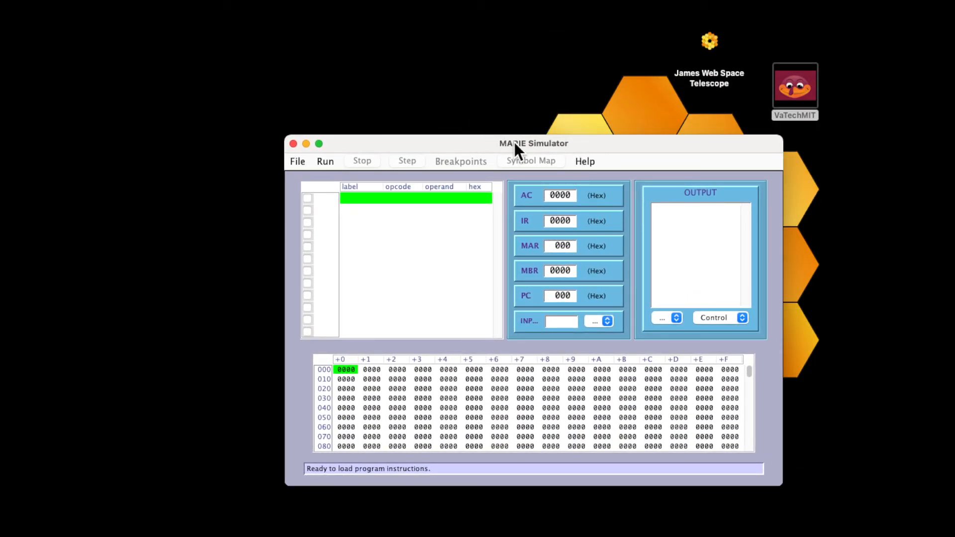
left_click_drag(533, 143, 621, 96)
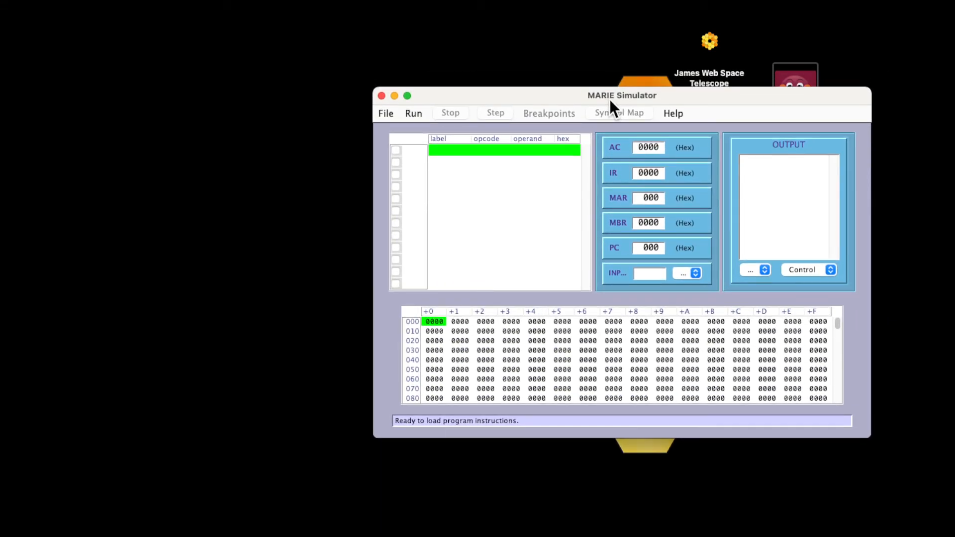